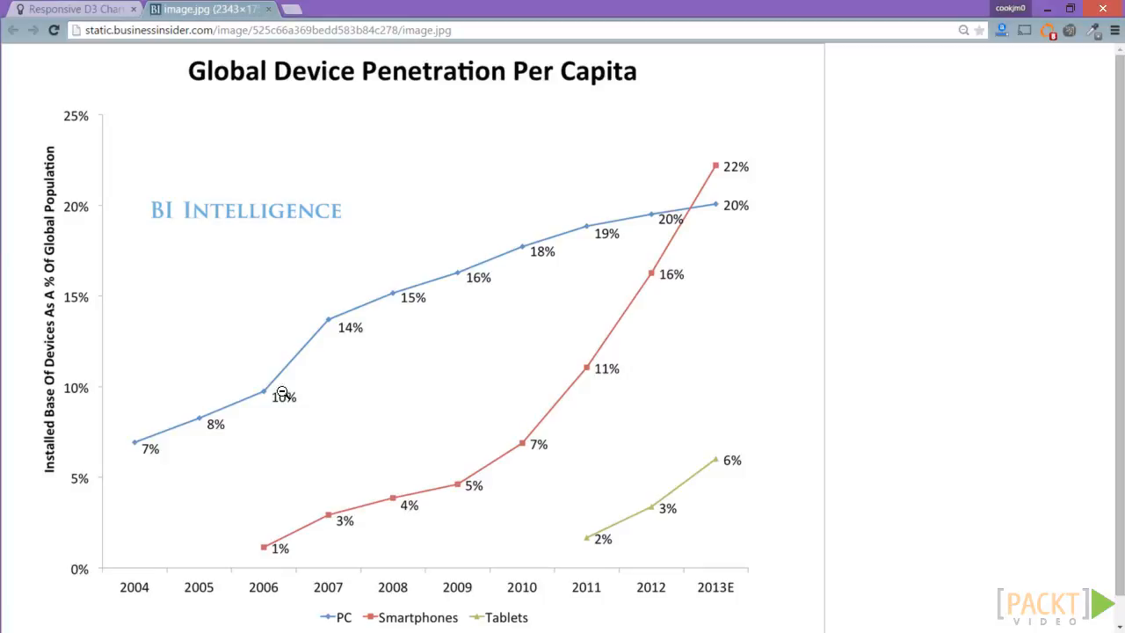
mouse_move(738, 200)
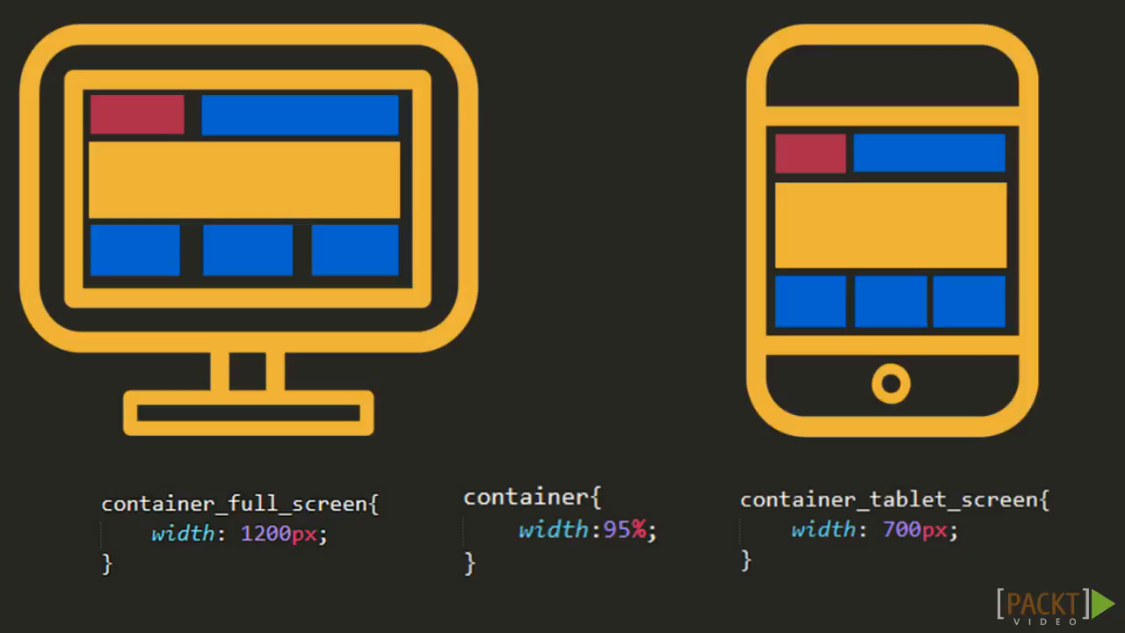
Step: Show the Responsive D3 article's donut chart adapting as the Chrome window is narrowed
click(207, 9)
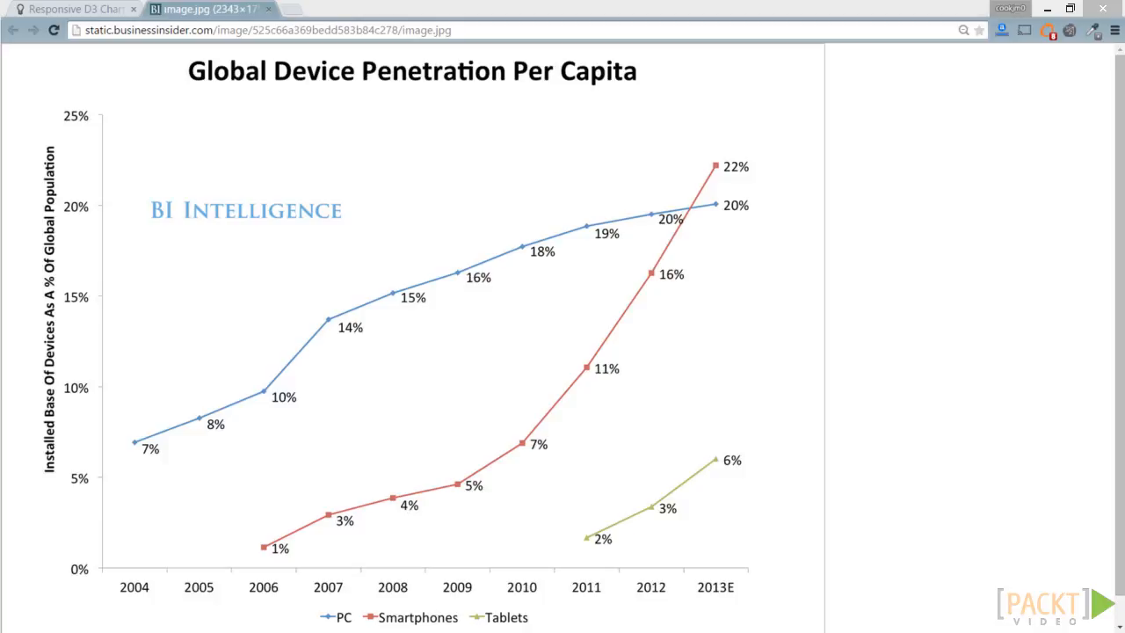
click(73, 9)
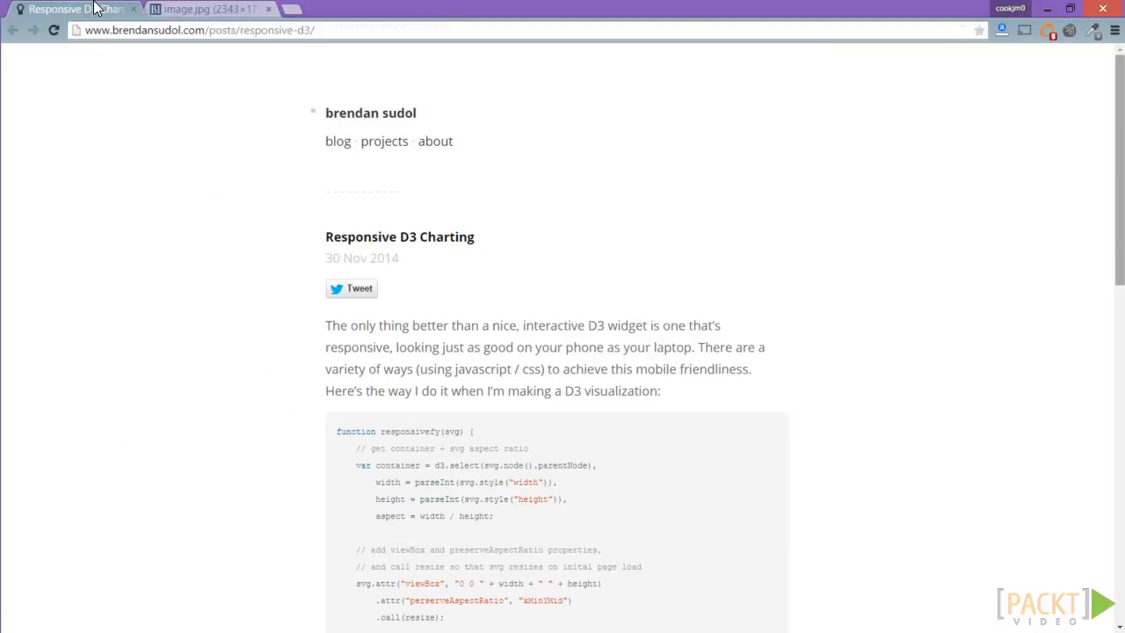
scroll(down, 3)
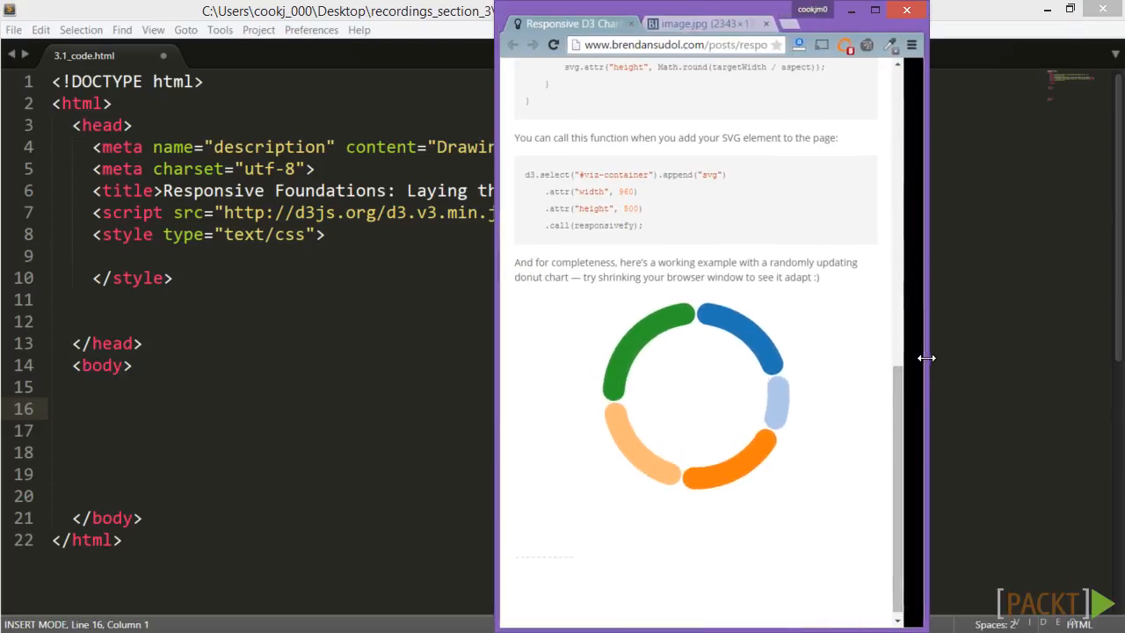
drag(926, 358, 1072, 341)
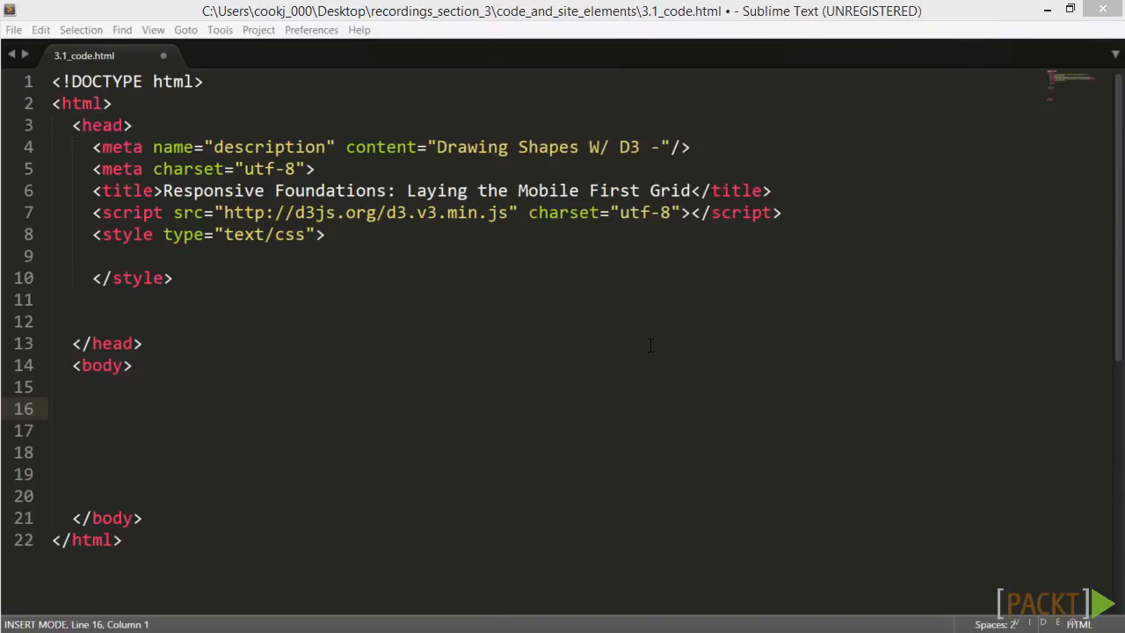
mouse_move(341, 339)
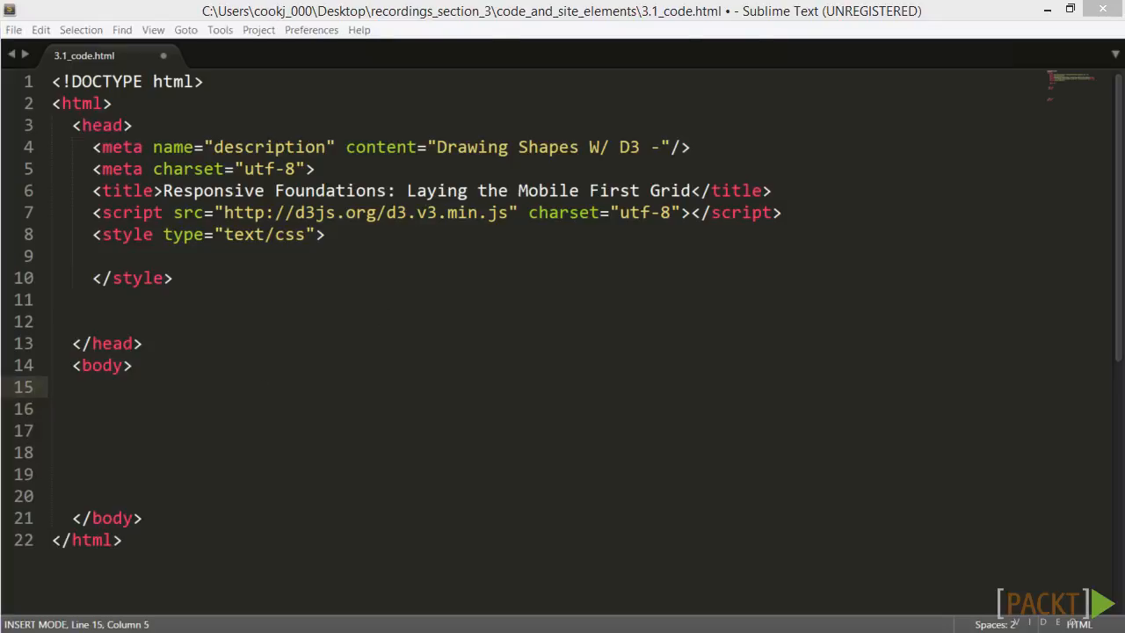
Step: Paste the div markup with span-1 to span-4 classes into the body and review it
key(ctrl+v)
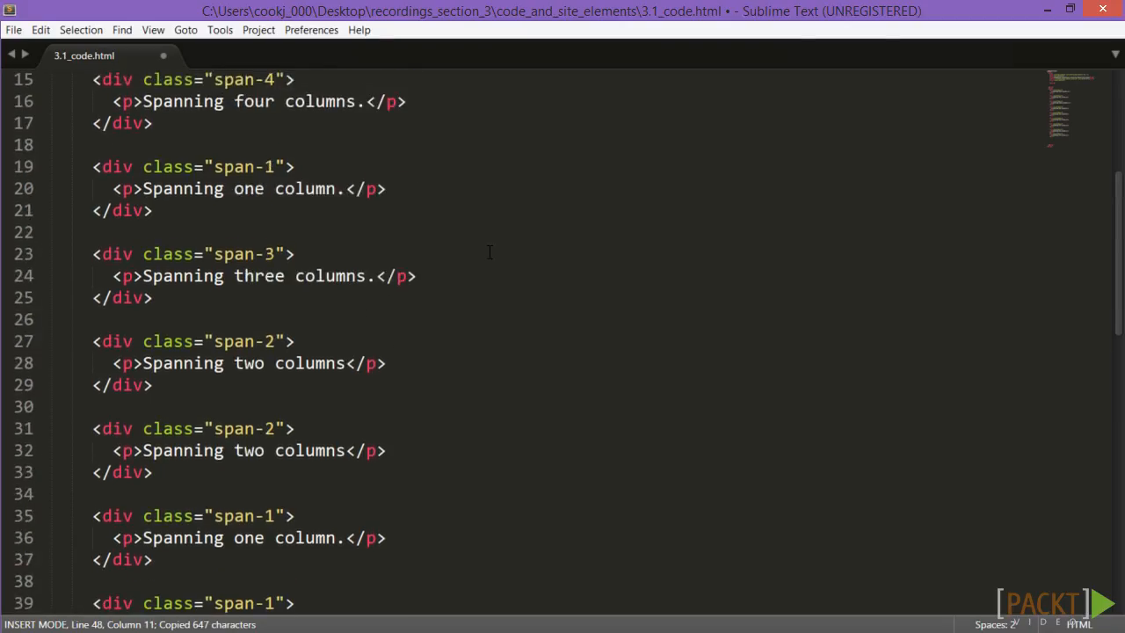
scroll(up, 3)
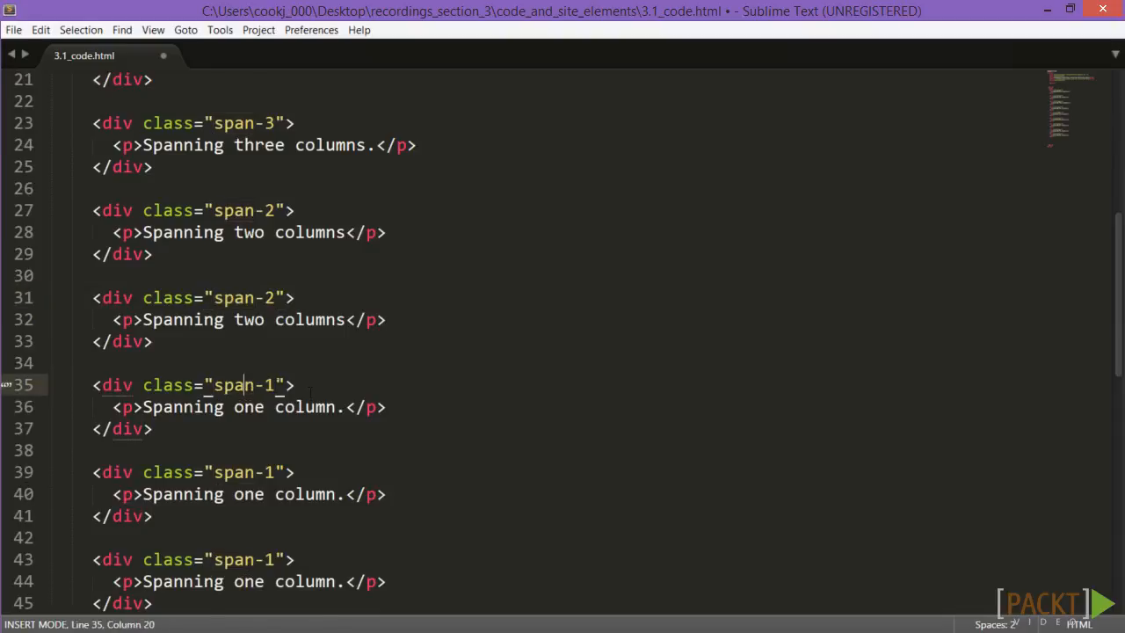
scroll(up, 3)
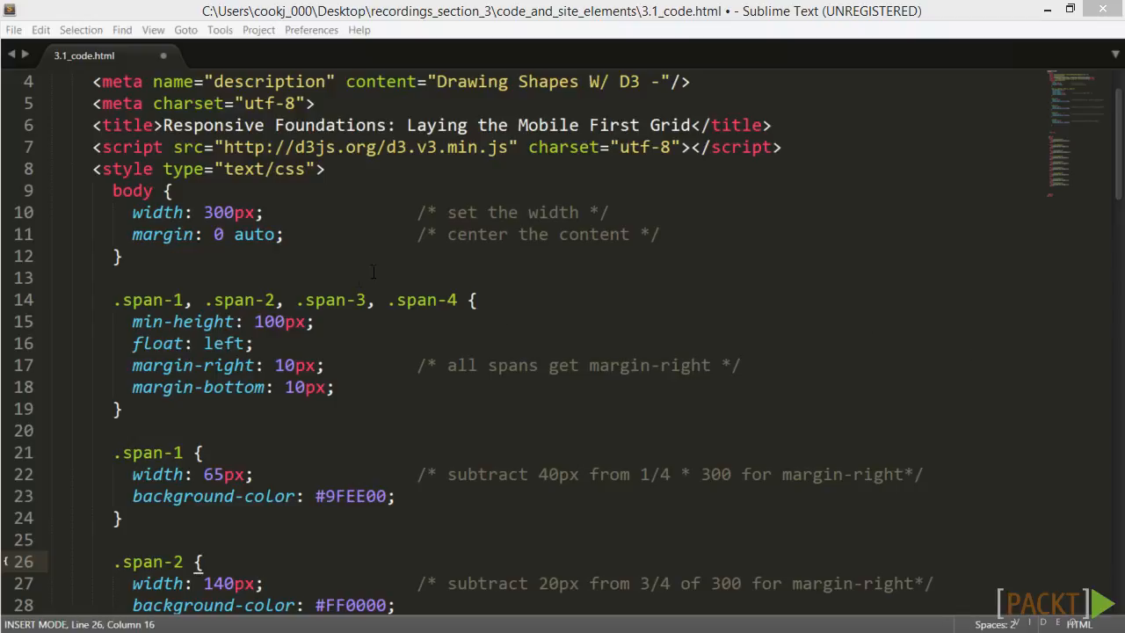
Step: Walk through the pasted CSS: the body rule's auto margins and the span-4 pixel width
double_click(131, 190)
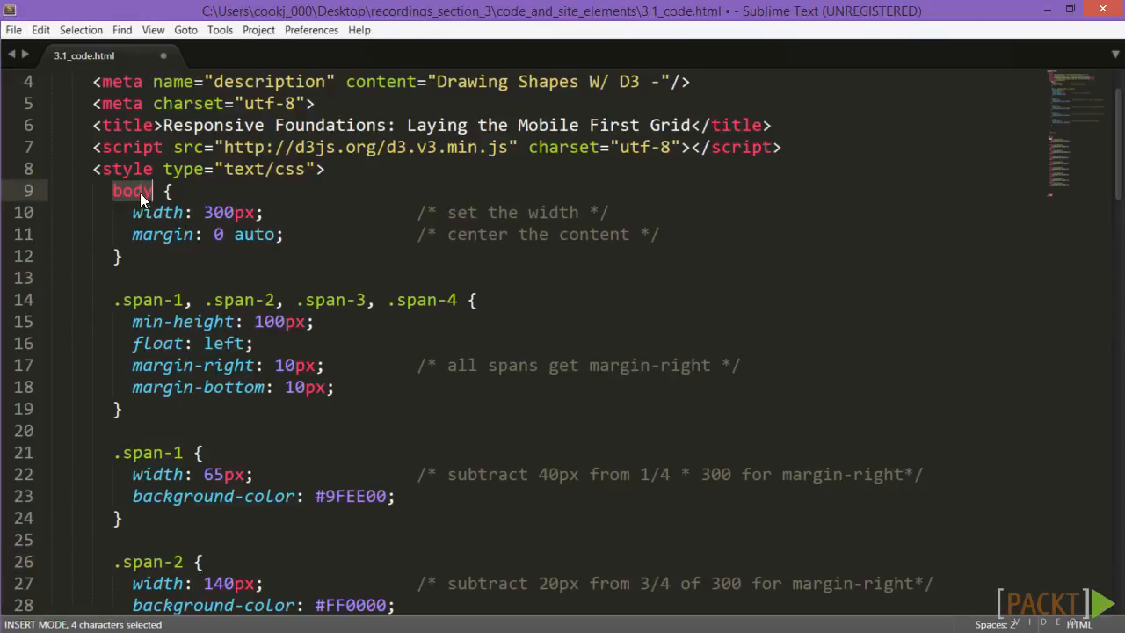
double_click(229, 211)
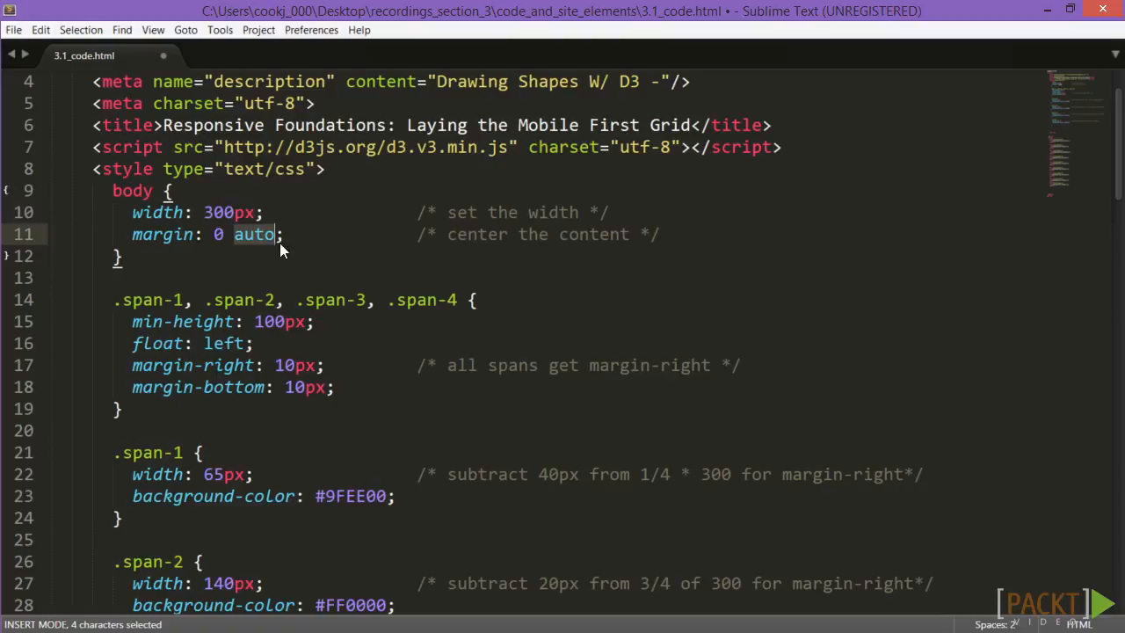
mouse_move(356, 313)
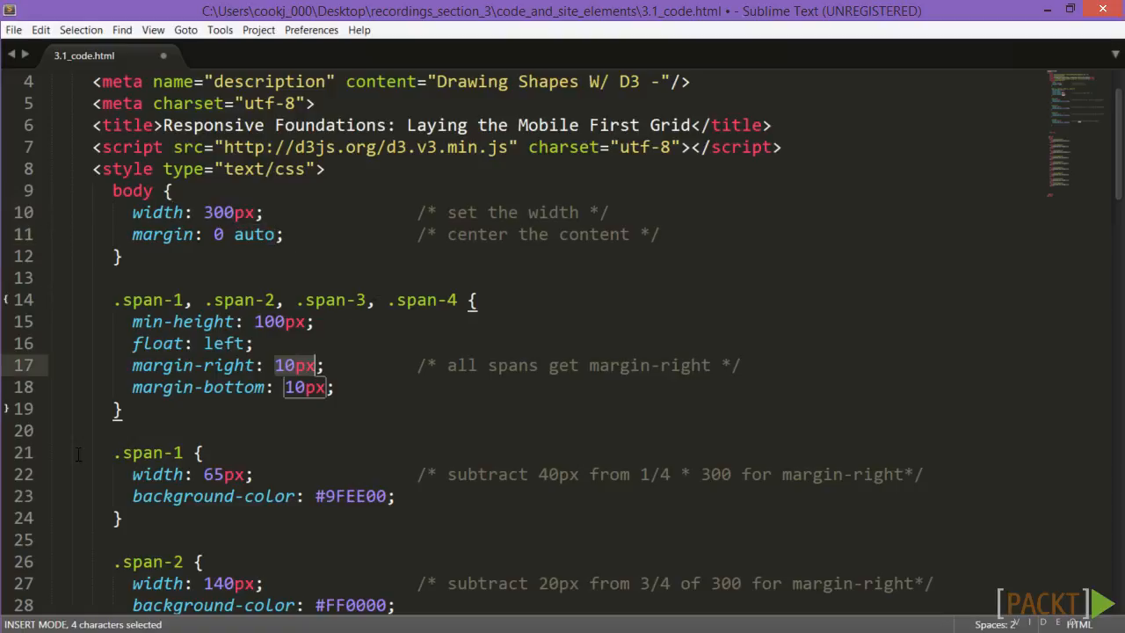
mouse_move(371, 345)
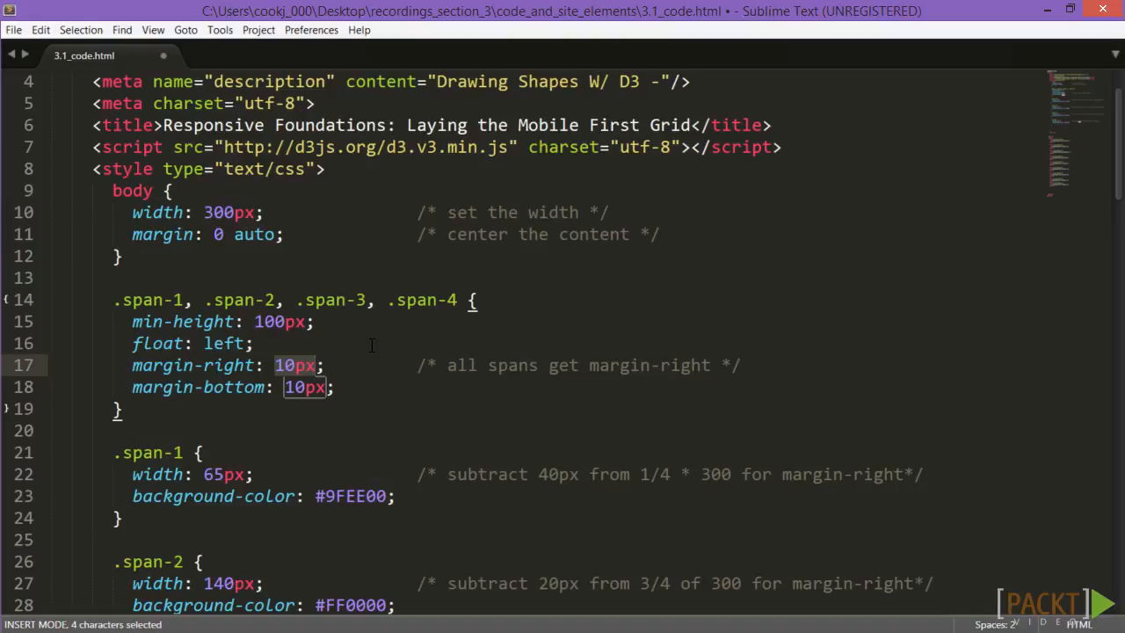
mouse_move(353, 394)
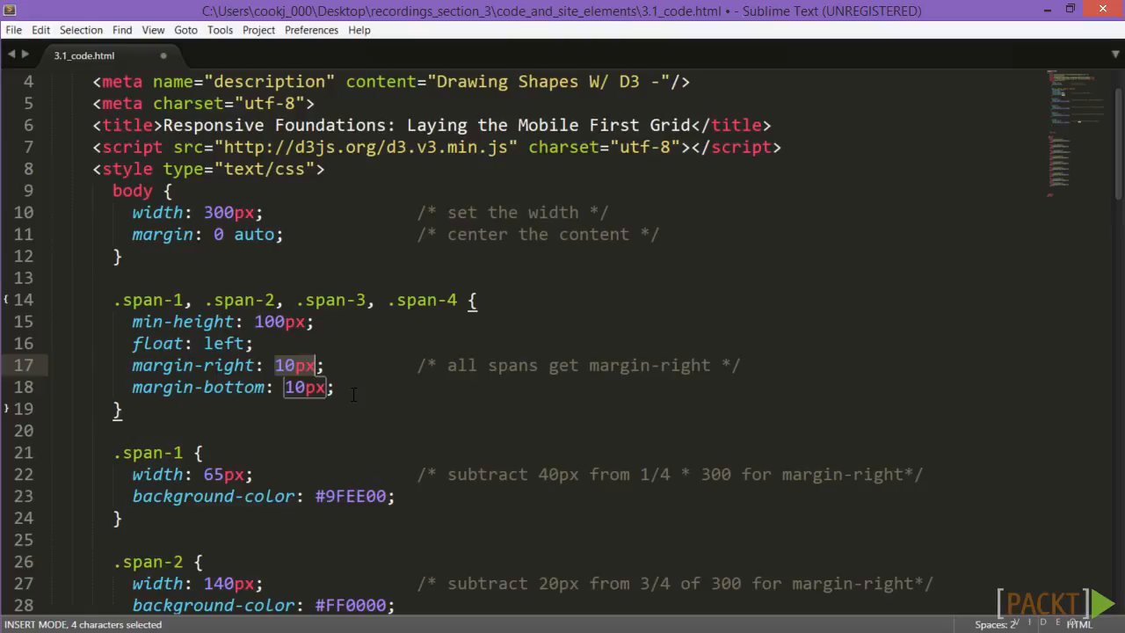
mouse_move(355, 422)
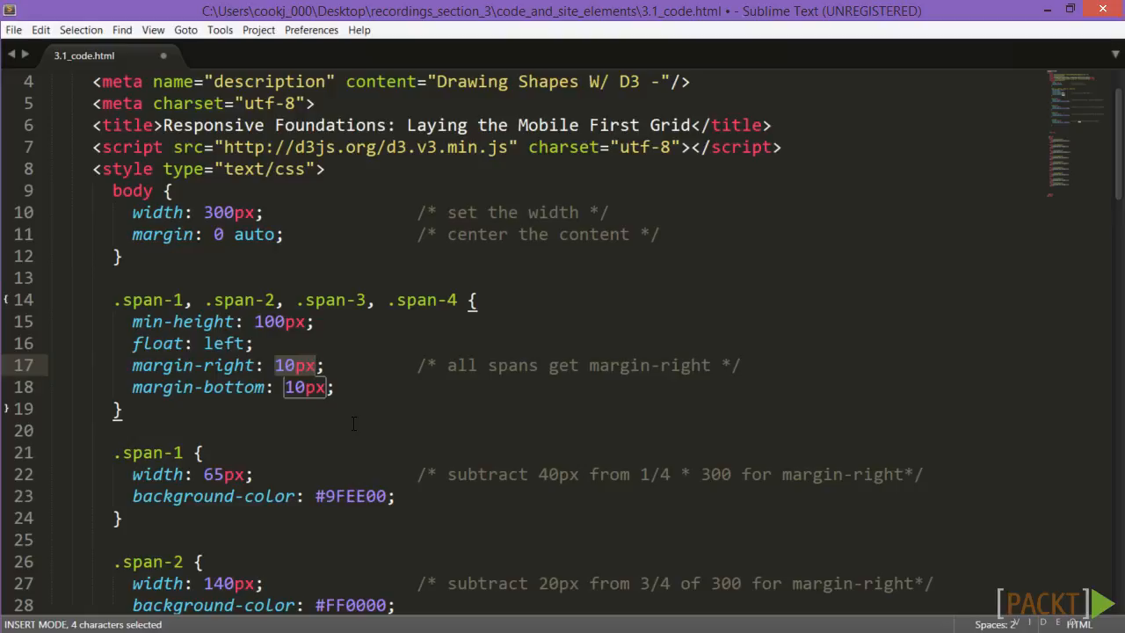
click(209, 474)
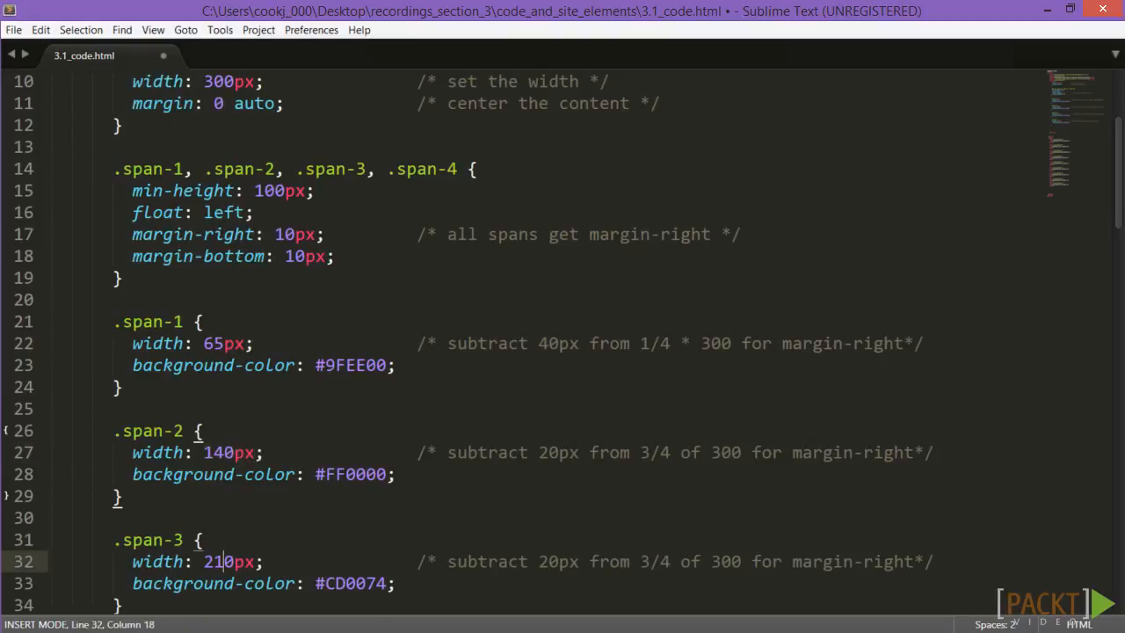
scroll(down, 3)
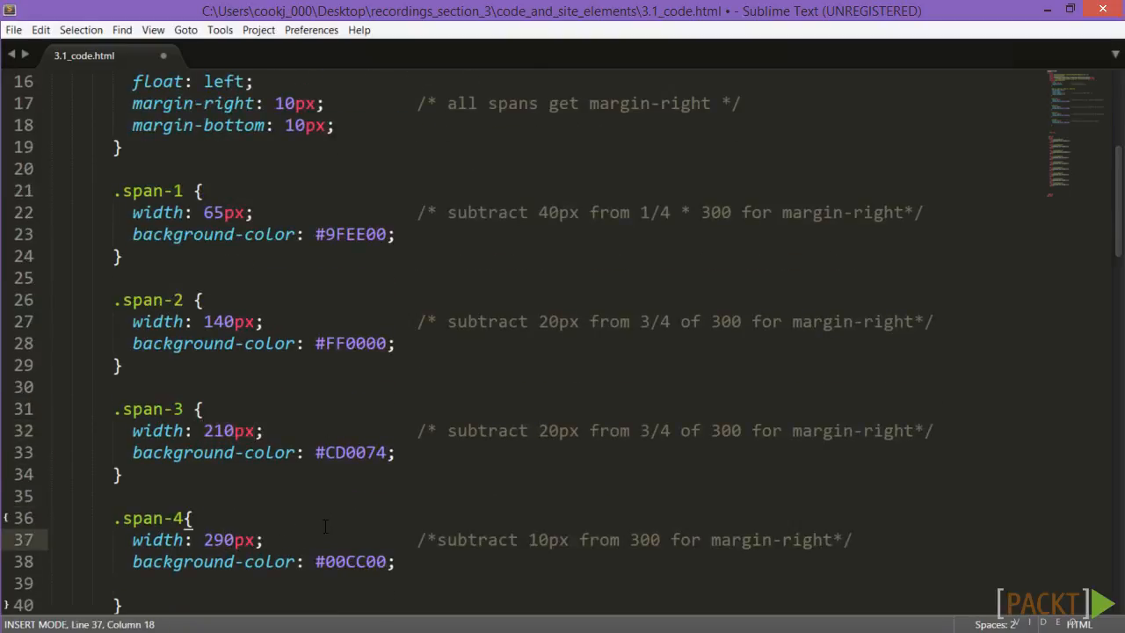
double_click(350, 562)
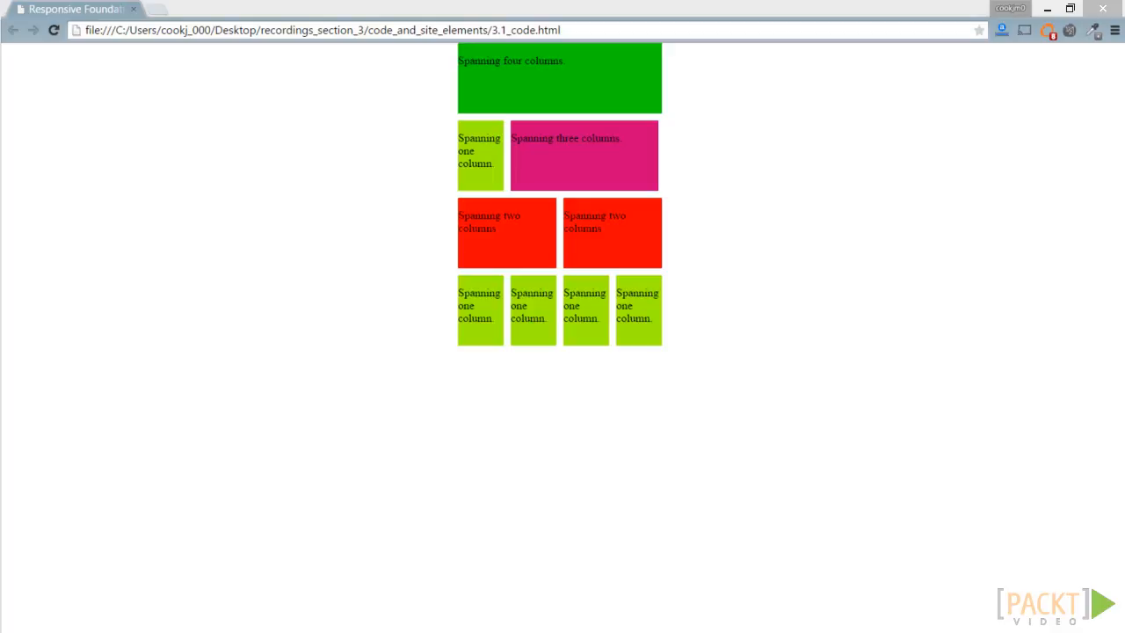
mouse_move(1047, 12)
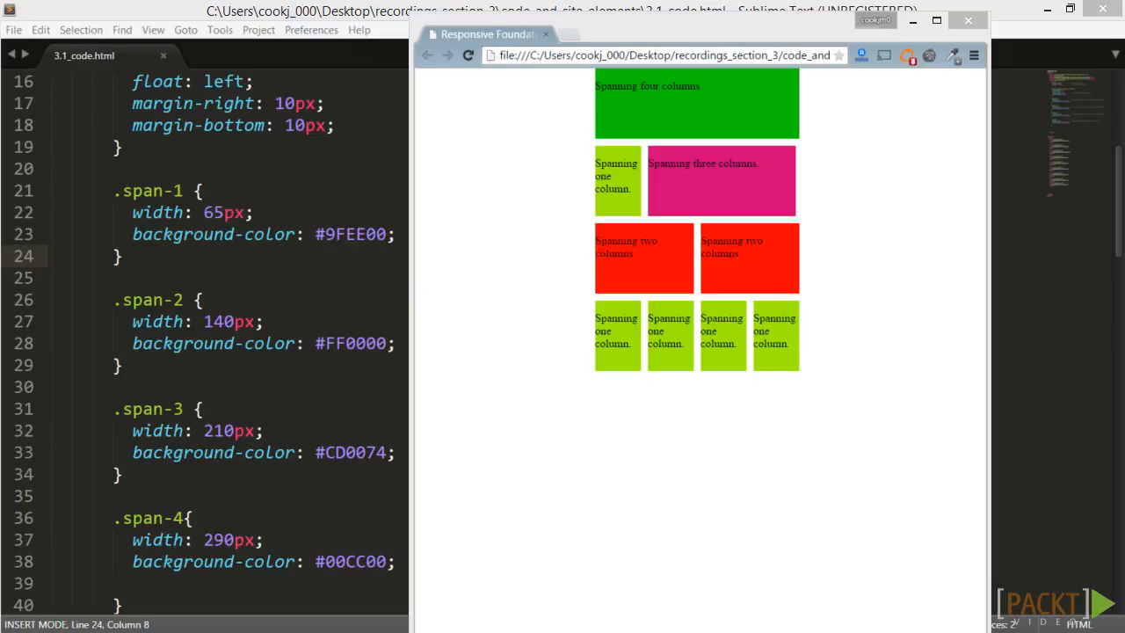
mouse_move(905, 49)
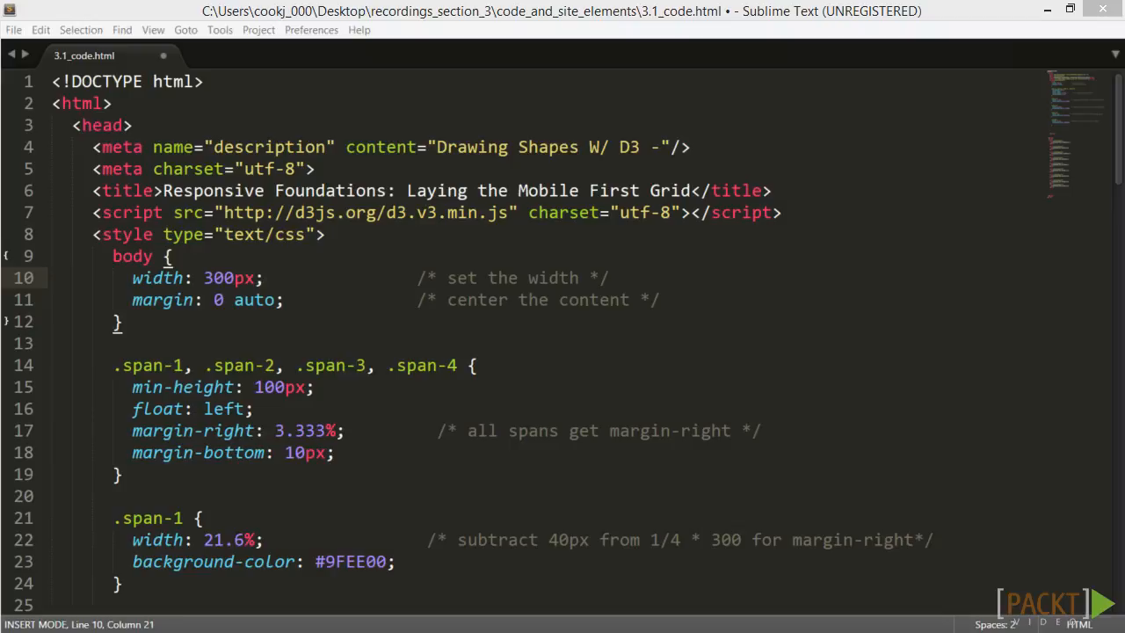
Step: Set the body width to 90%, review the 3.333% margin-right, and save the file
text(90%)
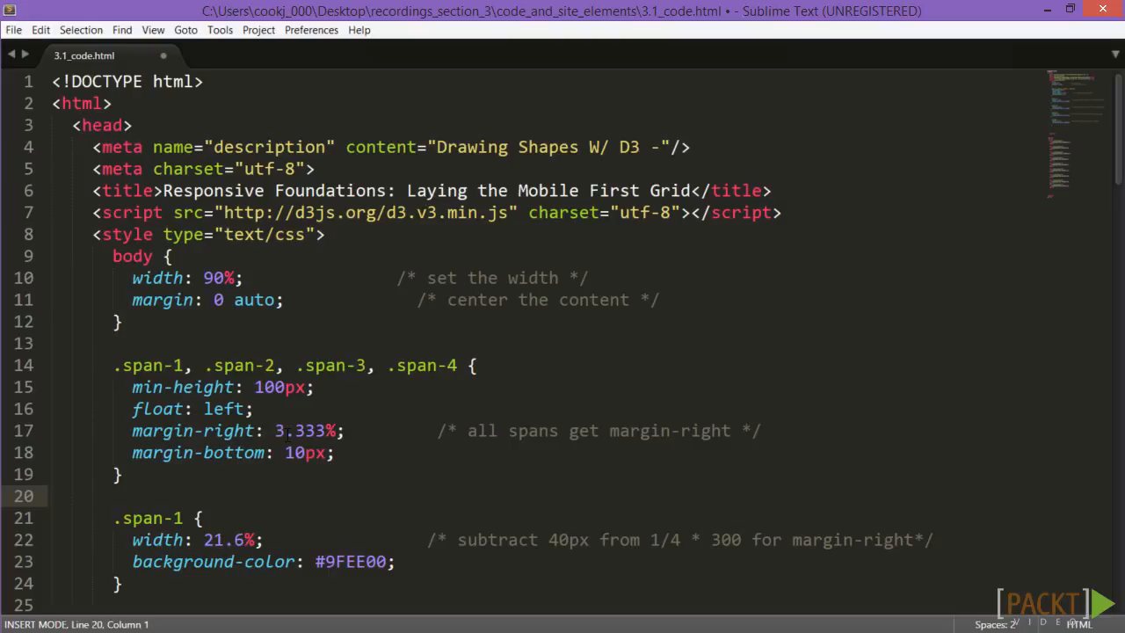
scroll(down, 3)
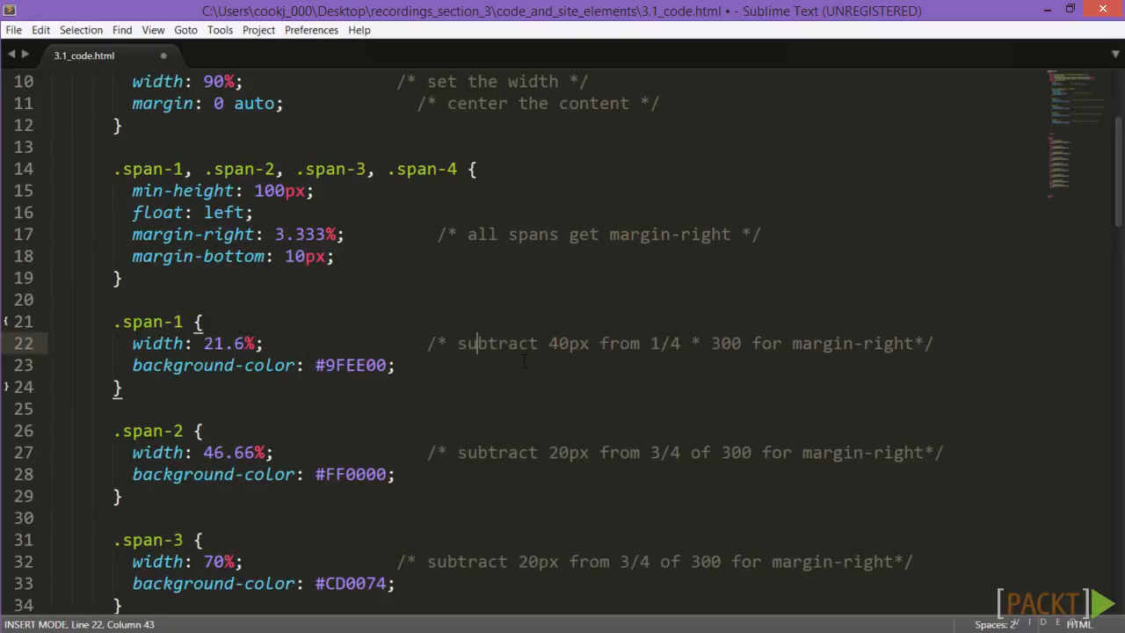
double_click(724, 342)
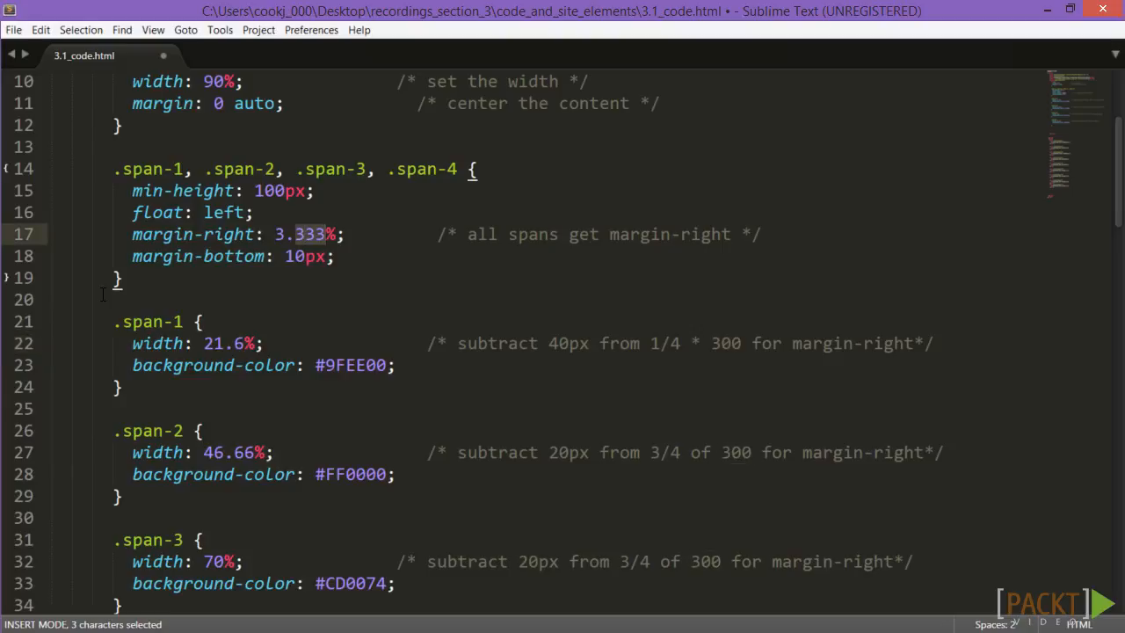
key(ctrl+s)
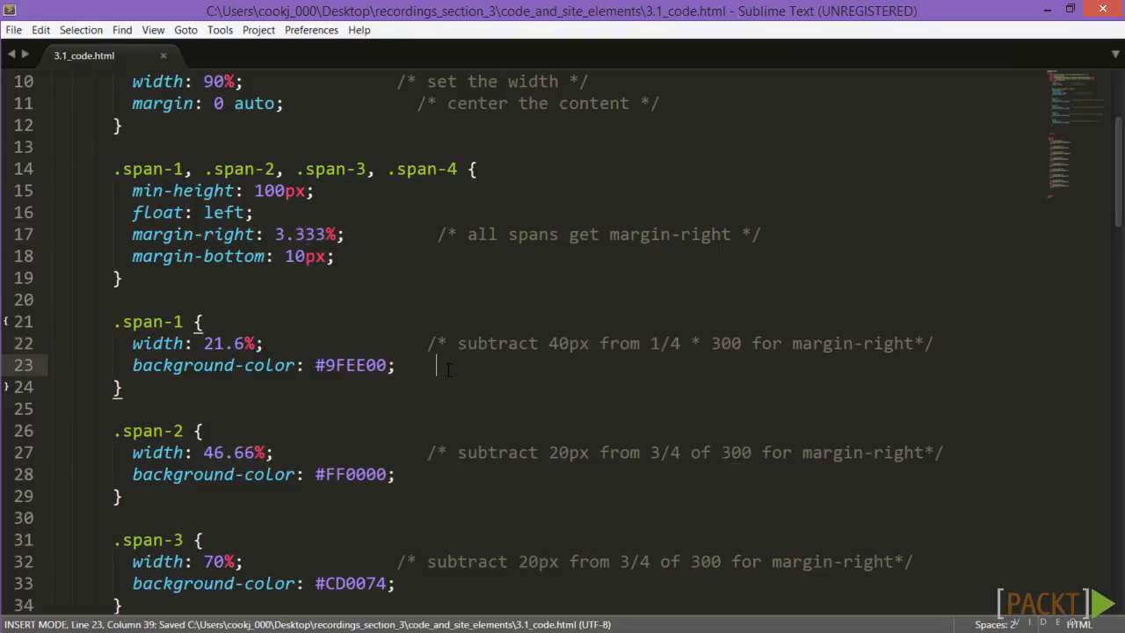
Step: View the saved page in Chrome with the grid columns stretching and shrinking as the window resizes
right_click(439, 367)
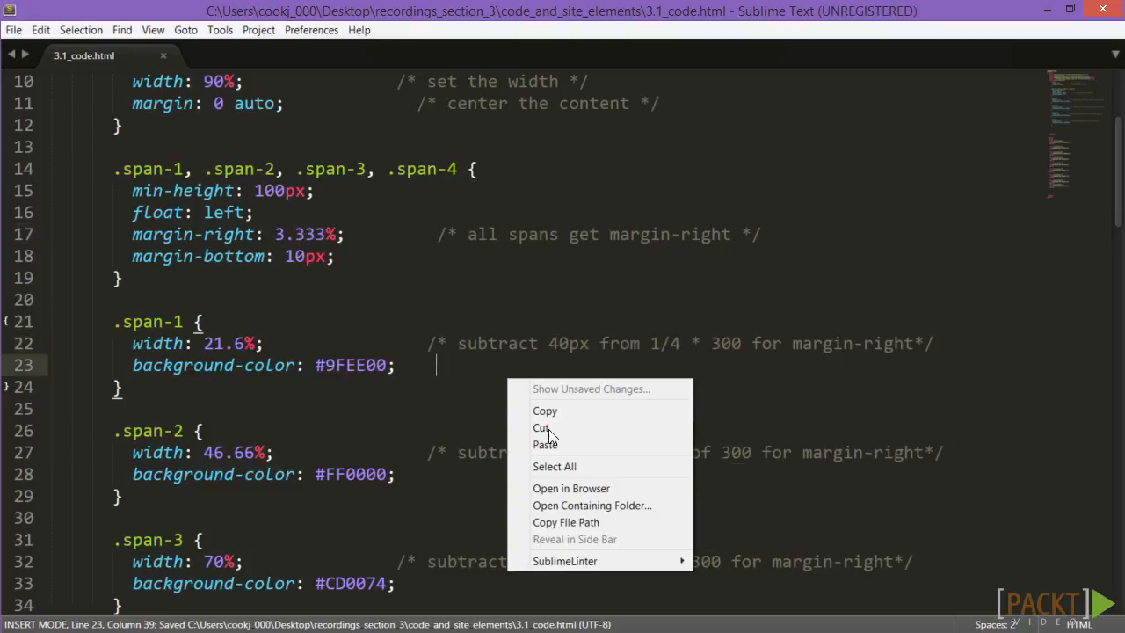
click(570, 488)
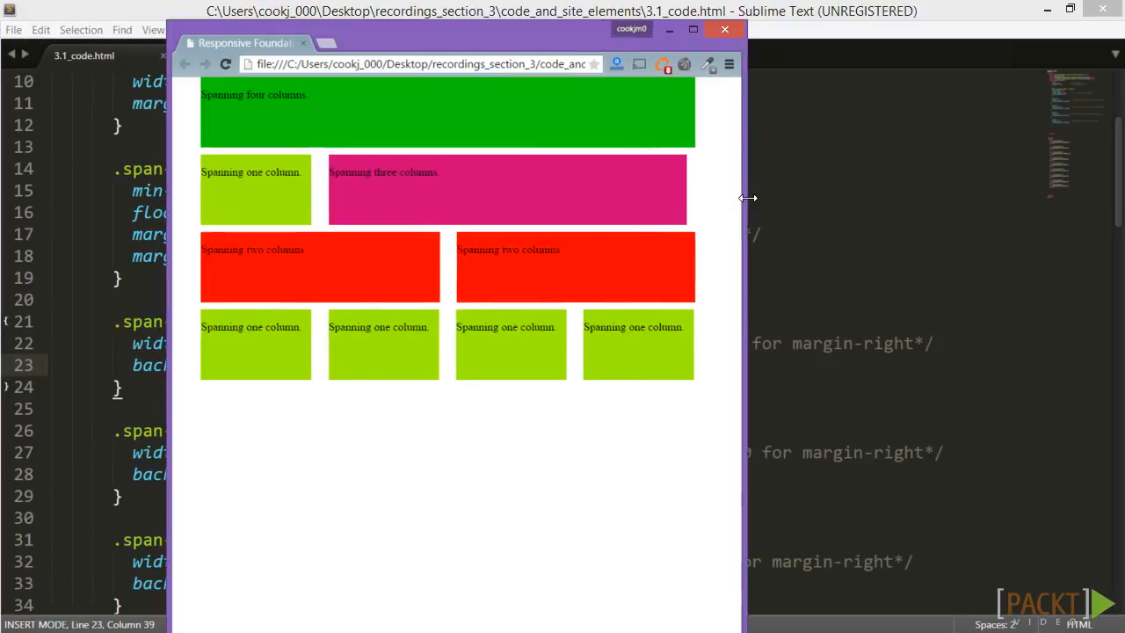
drag(749, 197, 922, 200)
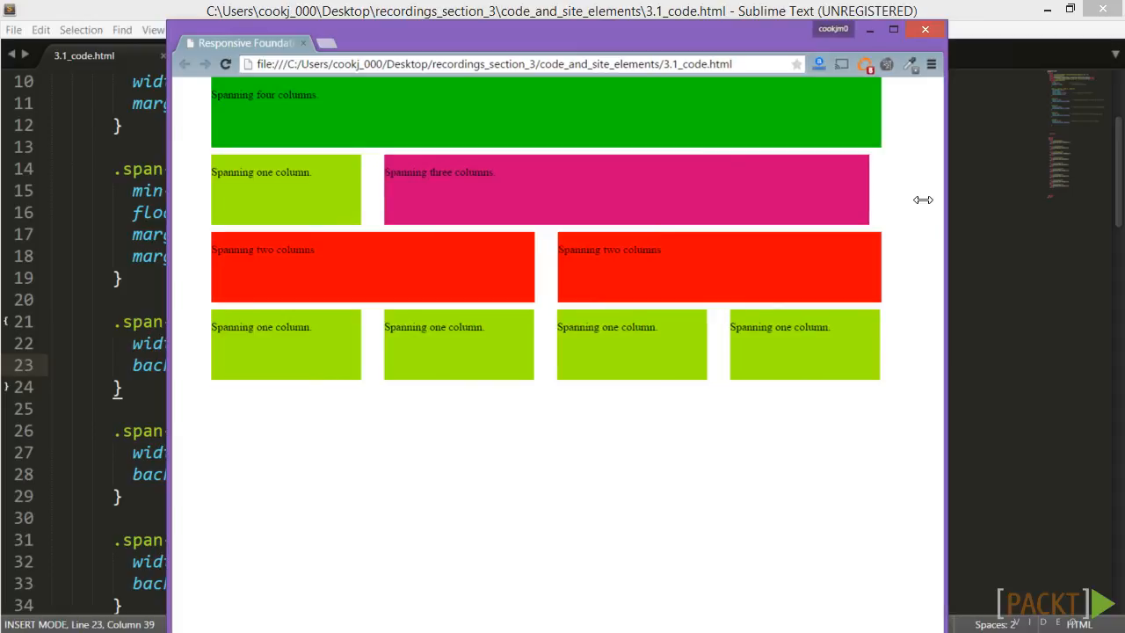
drag(923, 200, 699, 214)
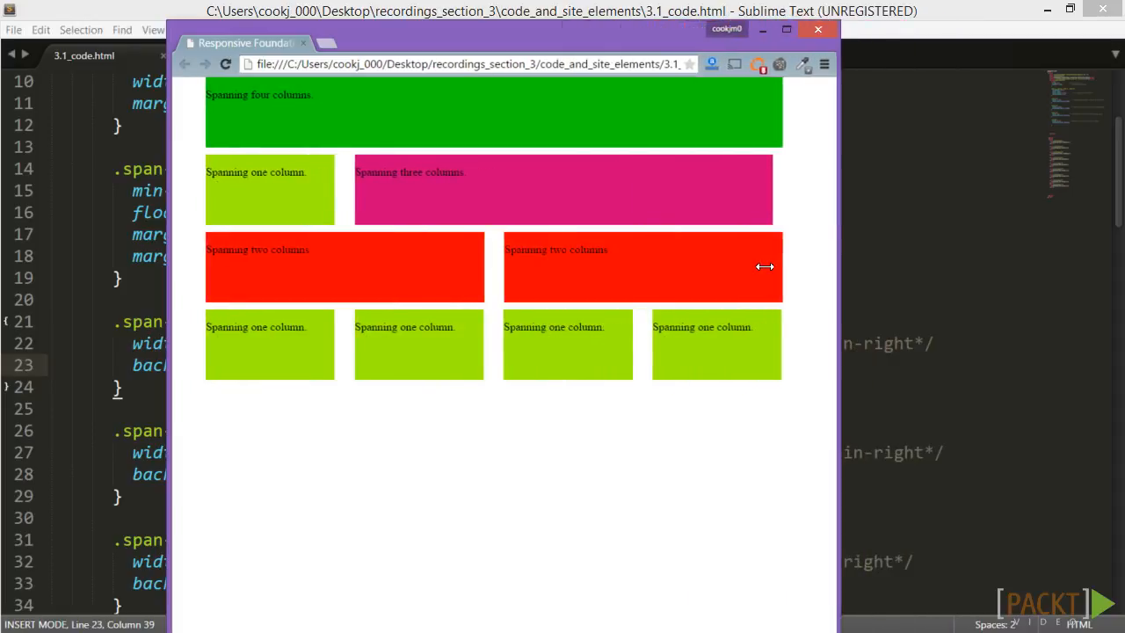
mouse_move(543, 372)
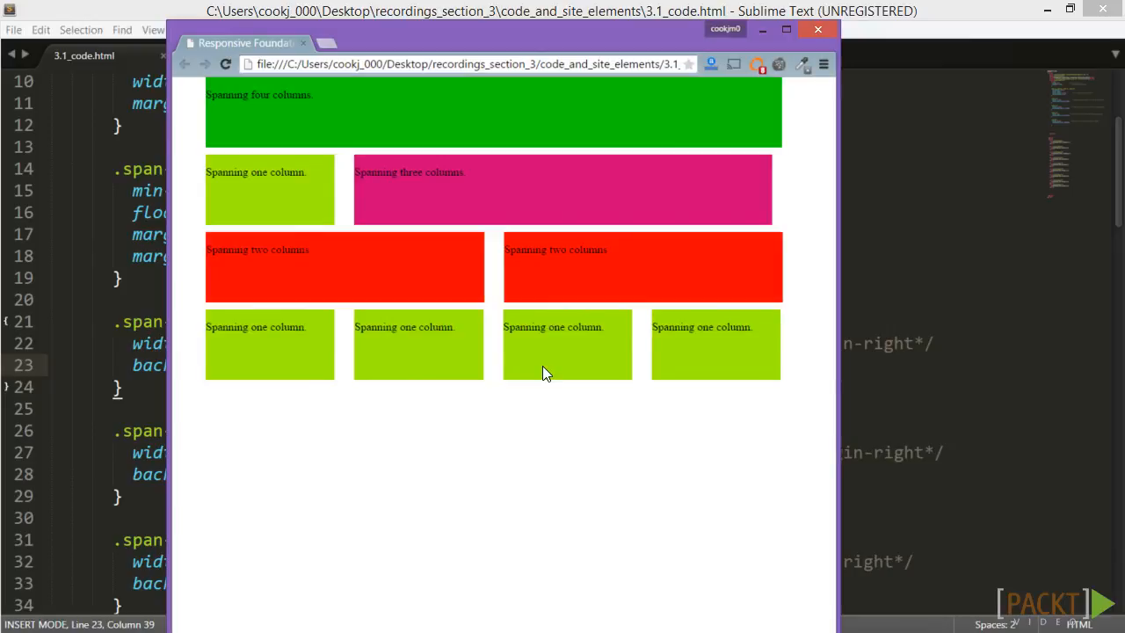